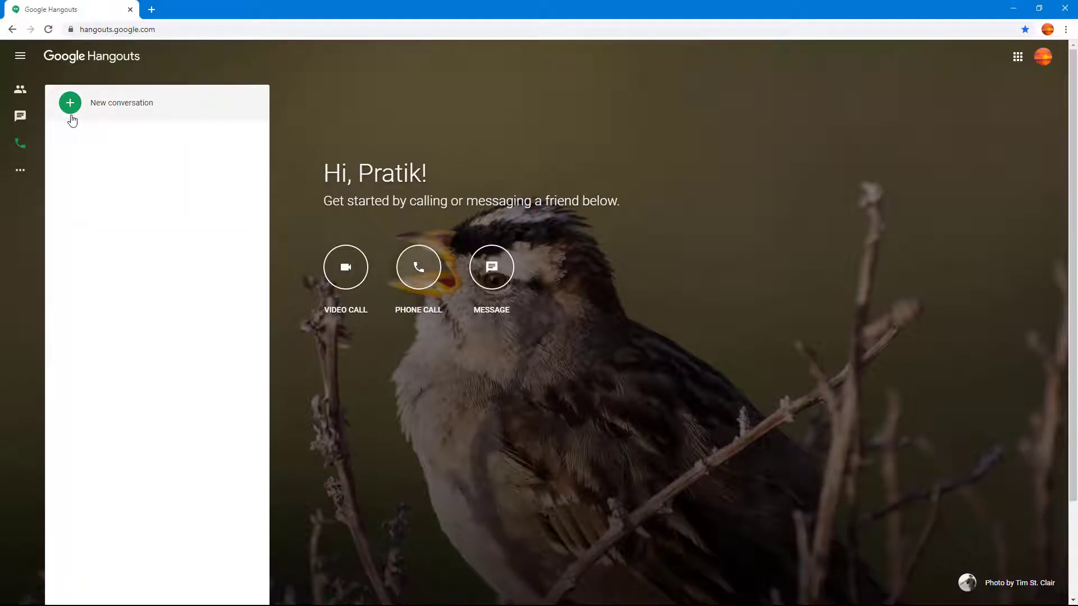
- Start a new conversation and browse the country calling-code list with United States selected
left_click(70, 102)
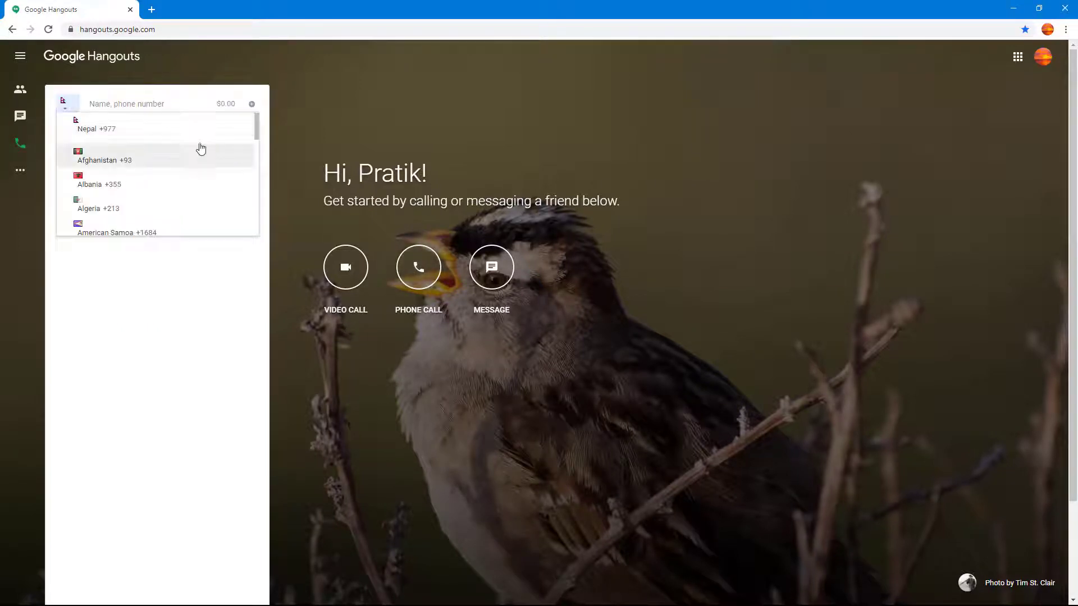
scroll("down", 3)
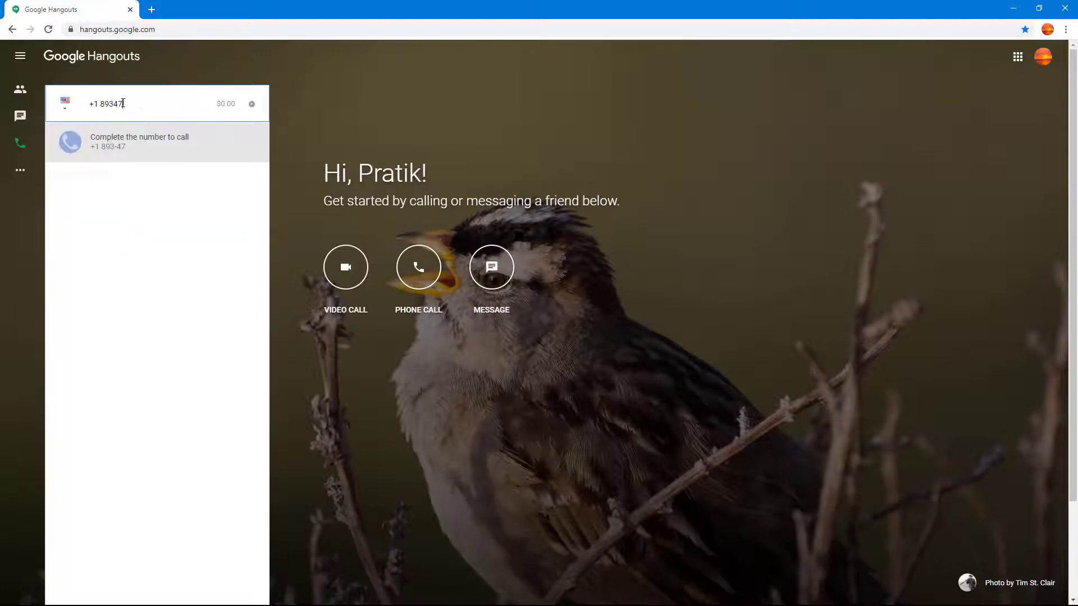
type("93478943")
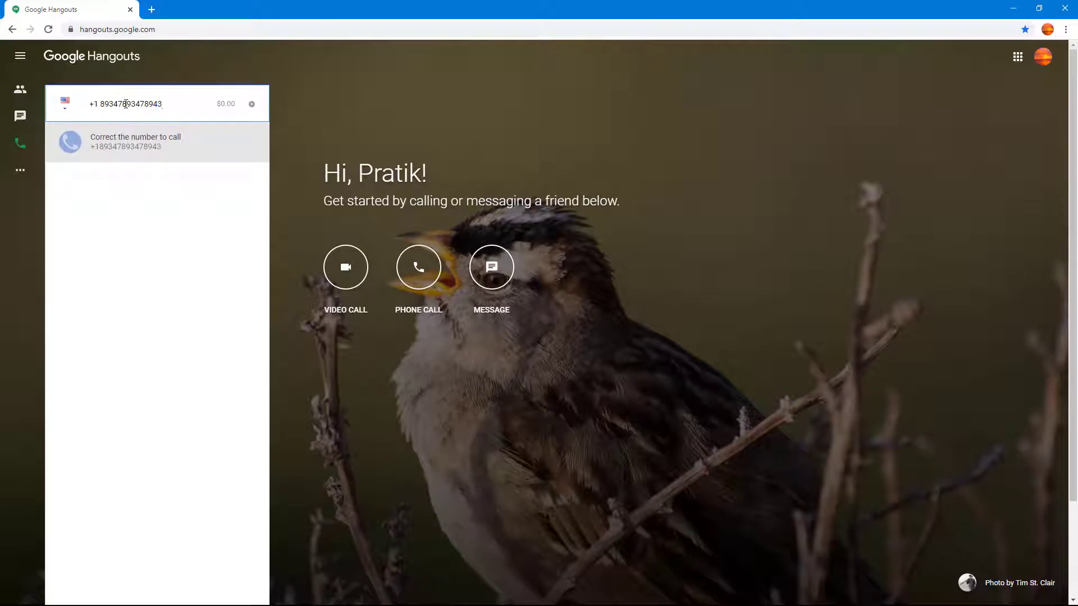
key("Backspace")
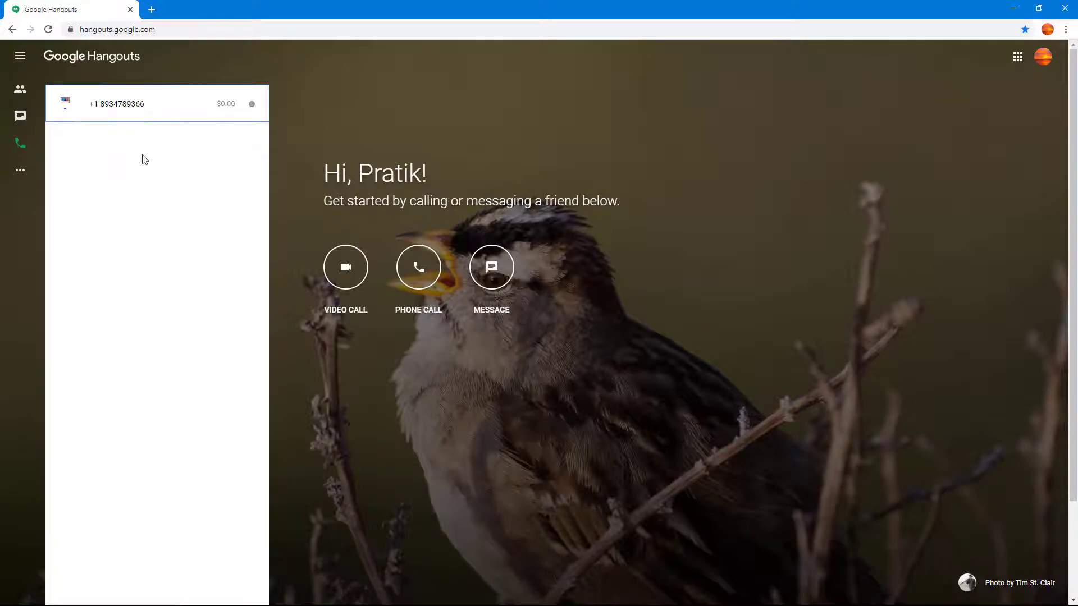
left_click(252, 103)
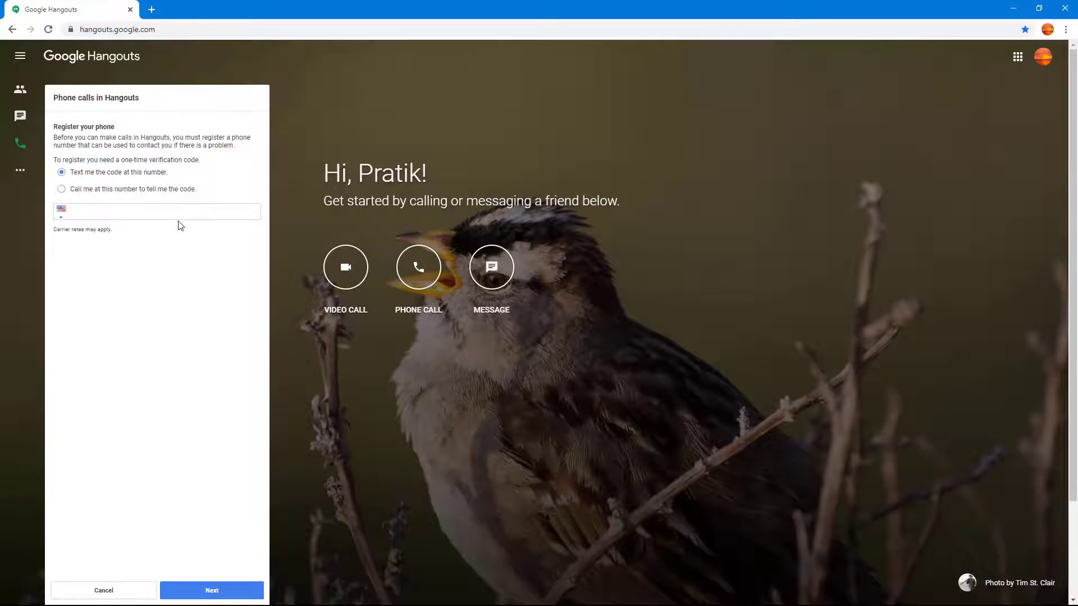